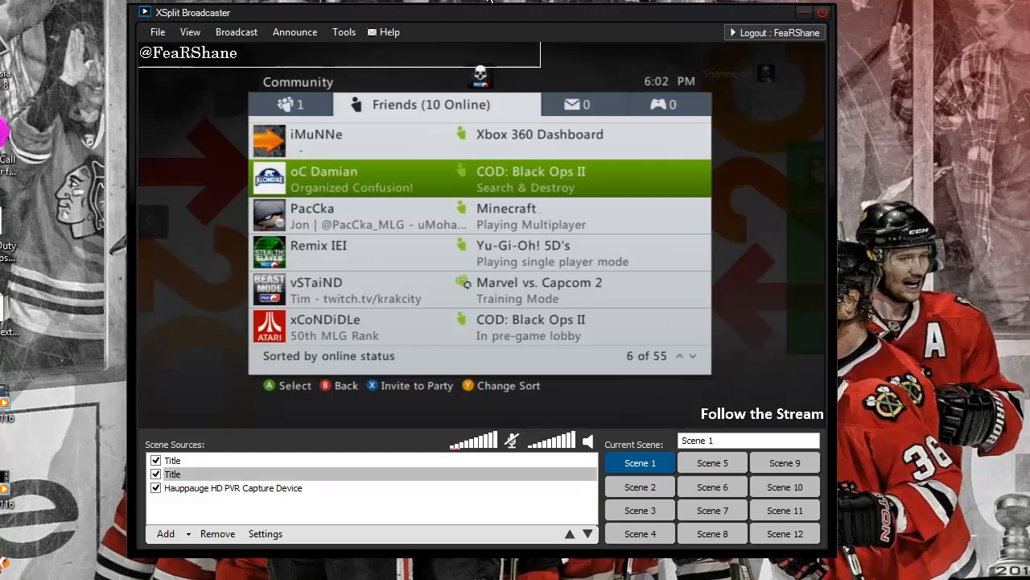
{"action": "mouse_move", "coordinate": [243, 46]}
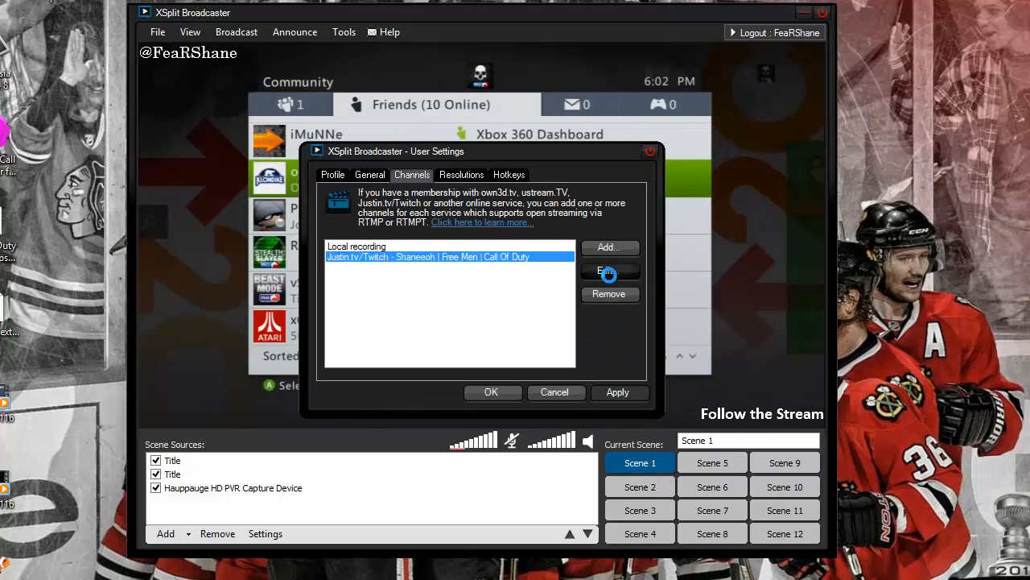
- Open the Justin.tv/Twitch channel properties, where VBV max bitrate and buffer read 1800
{"action": "left_click", "coordinate": [611, 271]}
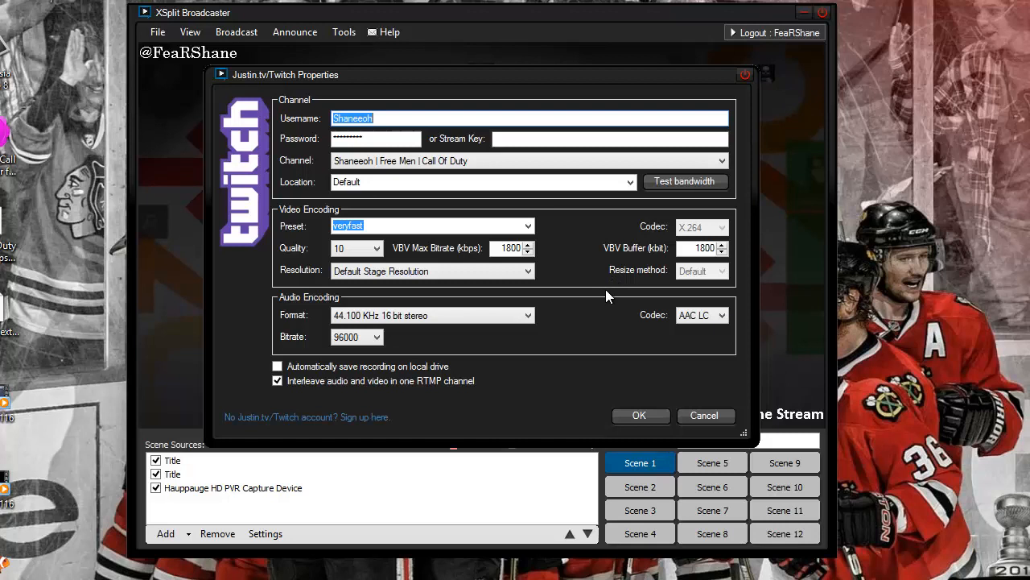
{"action": "mouse_move", "coordinate": [512, 339]}
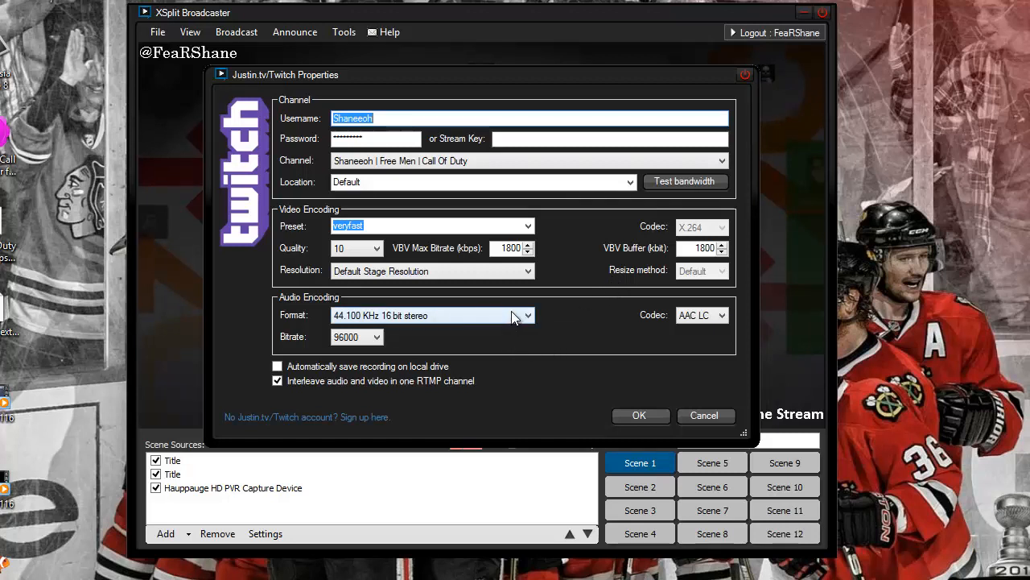
{"action": "mouse_move", "coordinate": [662, 183]}
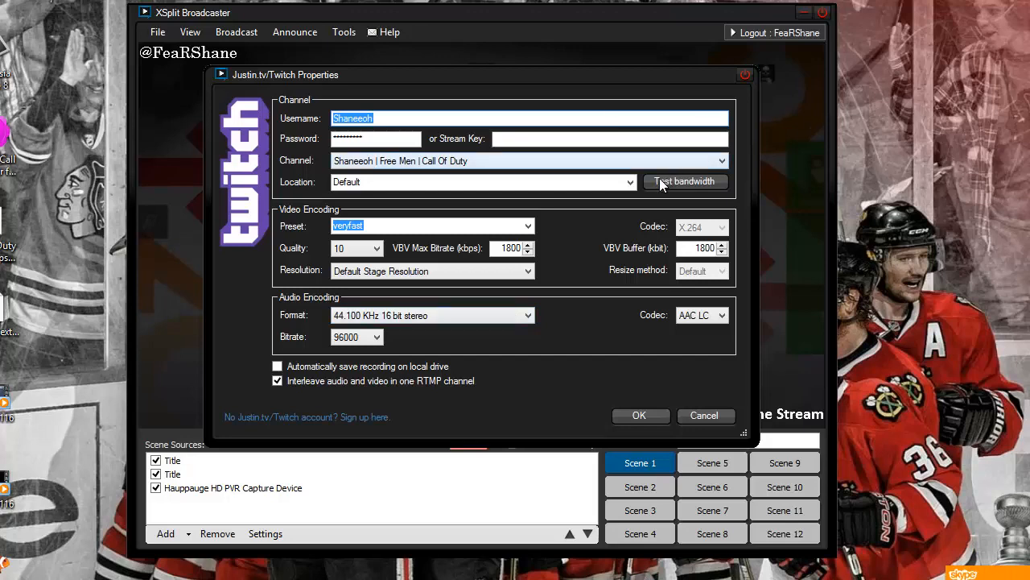
{"action": "mouse_move", "coordinate": [360, 108]}
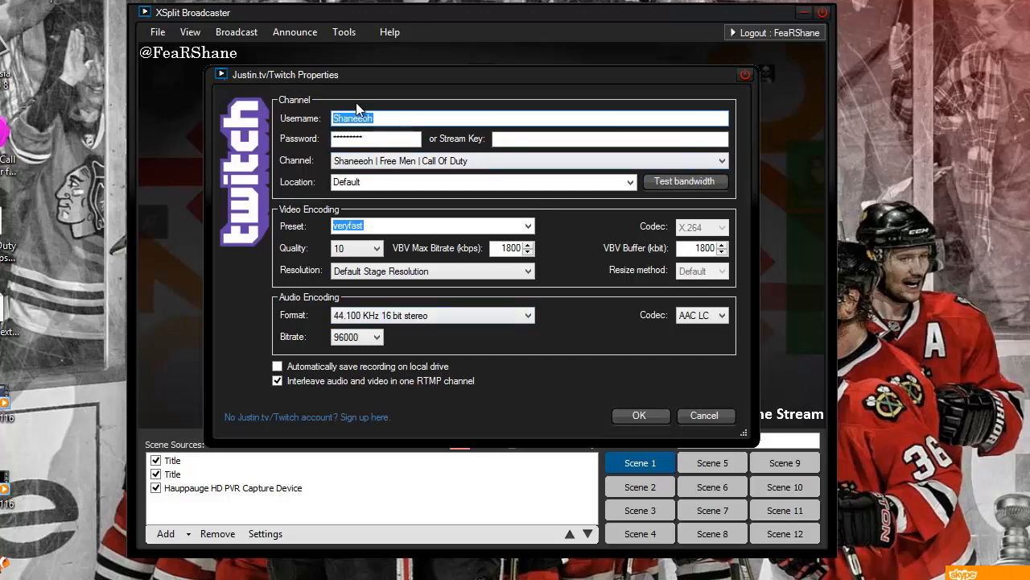
- Start a bandwidth test for the Twitch channel and show its detailed data rate log
{"action": "left_click", "coordinate": [685, 181]}
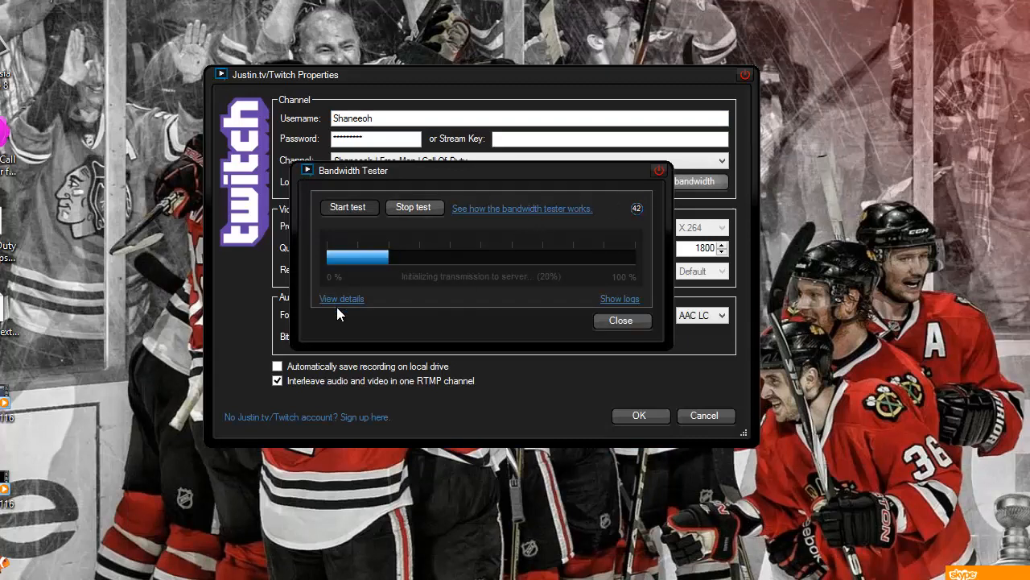
{"action": "left_click", "coordinate": [340, 298]}
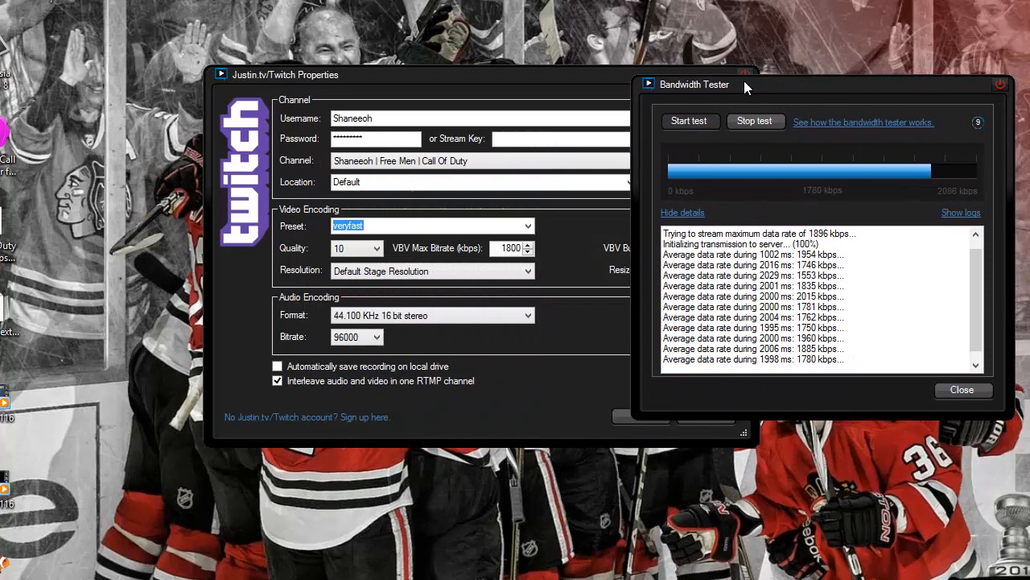
- Move the tester beside the properties and mark the 1746 kbps, zero-dropped-frames result
{"action": "left_click_drag", "start_coordinate": [744, 84], "coordinate": [712, 167]}
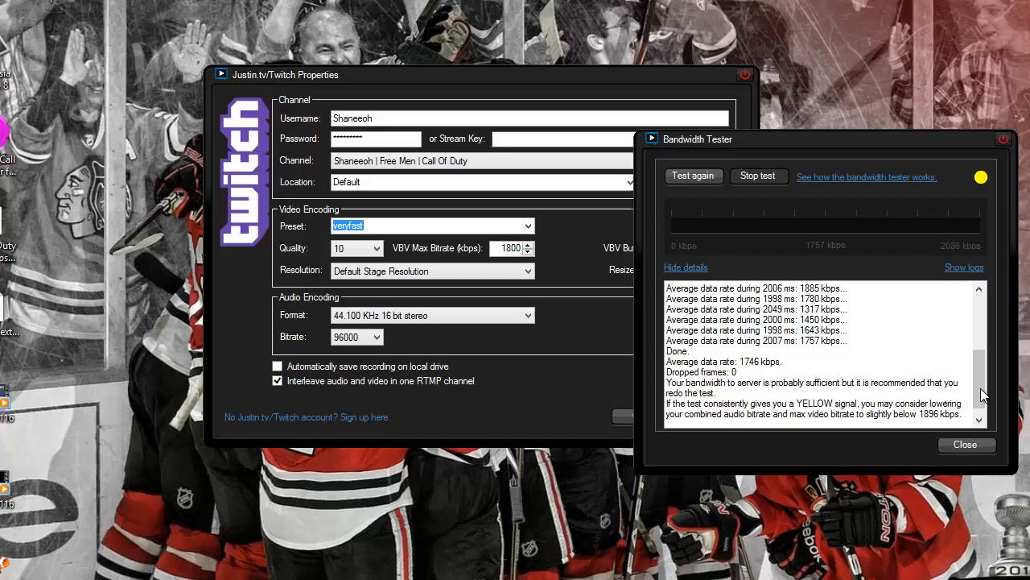
{"action": "left_click_drag", "start_coordinate": [665, 361], "coordinate": [736, 371]}
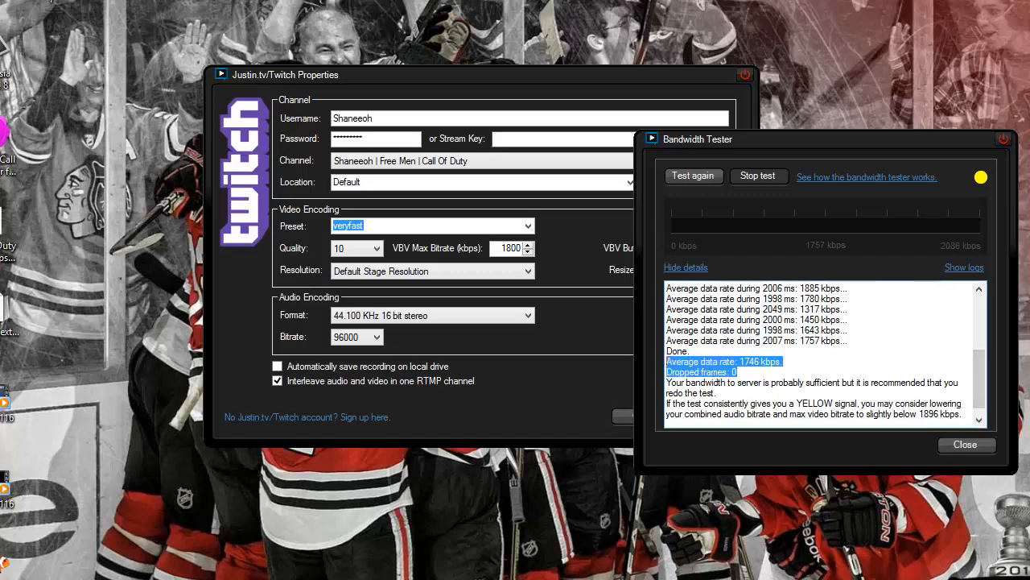
{"action": "left_click", "coordinate": [966, 444]}
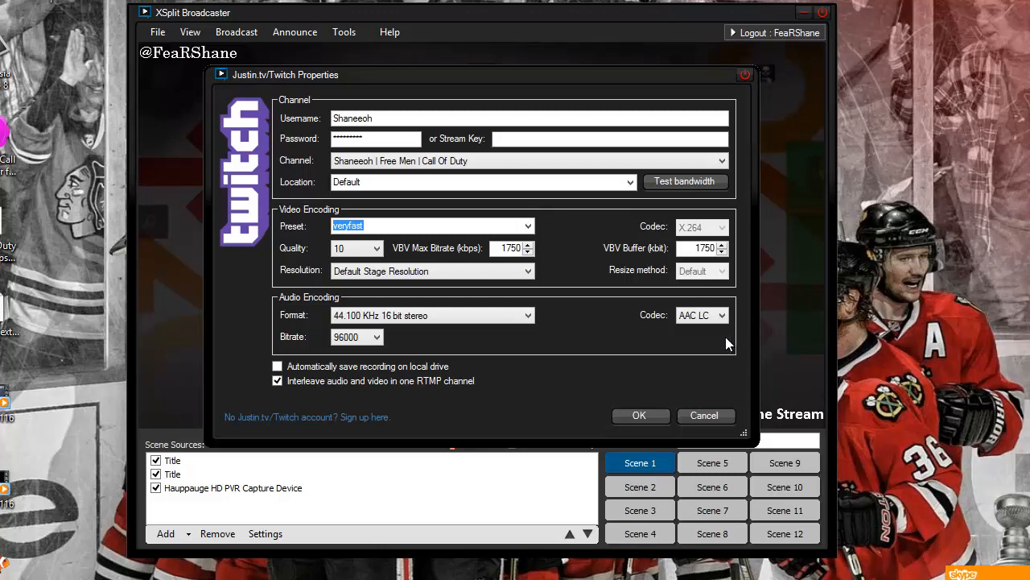
{"action": "mouse_move", "coordinate": [445, 467]}
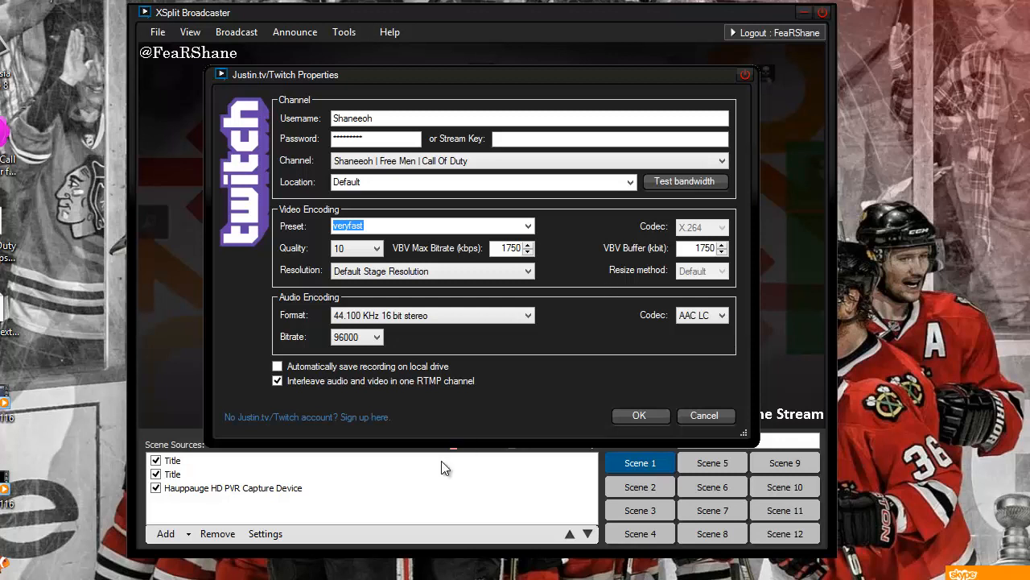